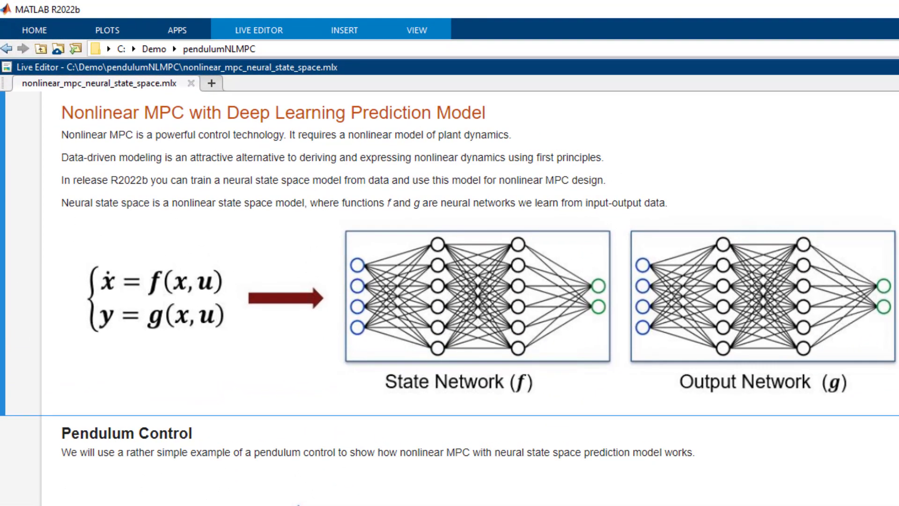
Step: Bring the Pendulum Control section and its signal table (torque ±2 Nm, angle ±pi rad) into view
click(60, 112)
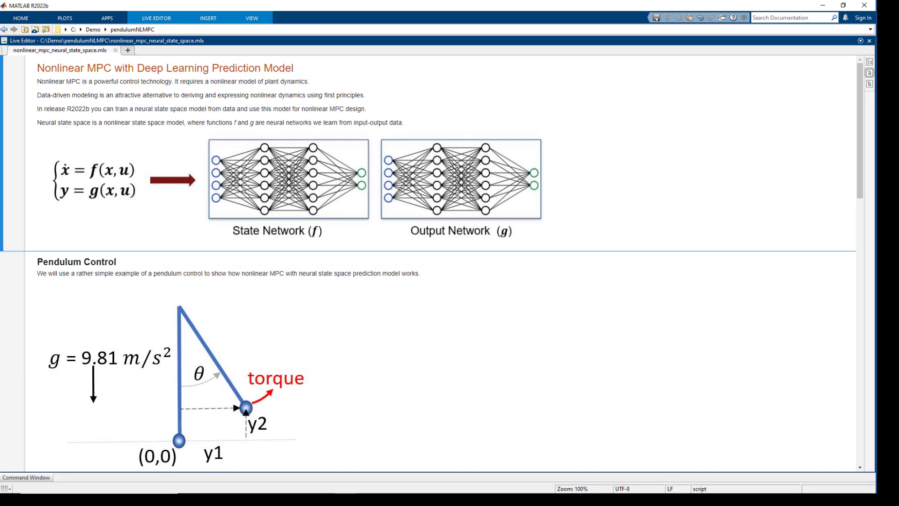
scroll(down, 3)
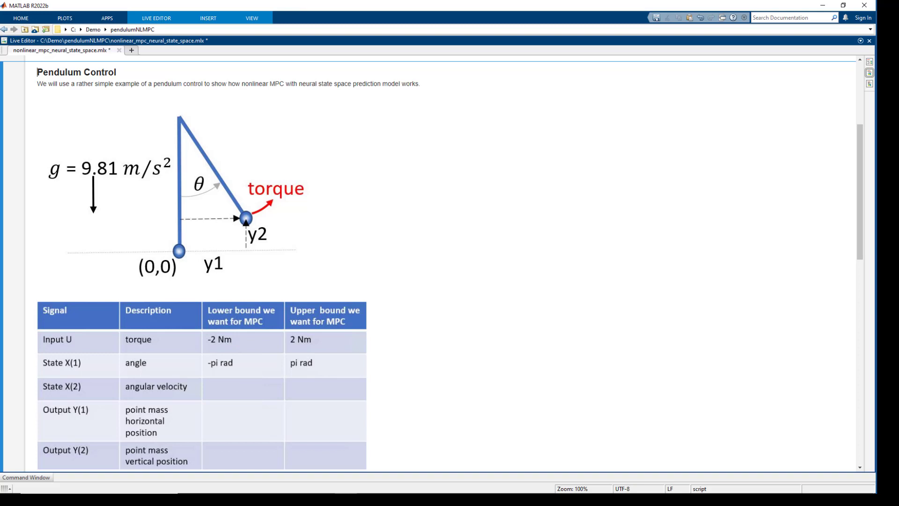
Step: Scroll to the Workflow list and the Load training and validation data code
scroll(down, 3)
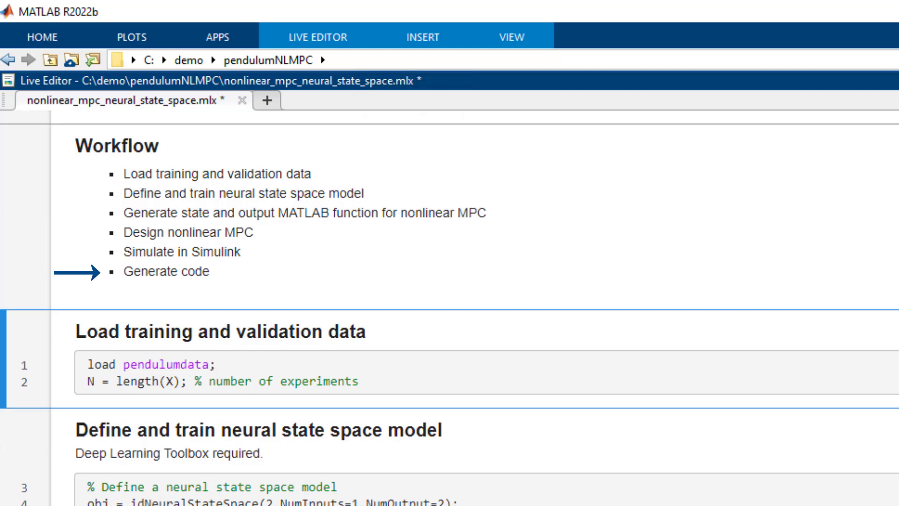
click(75, 332)
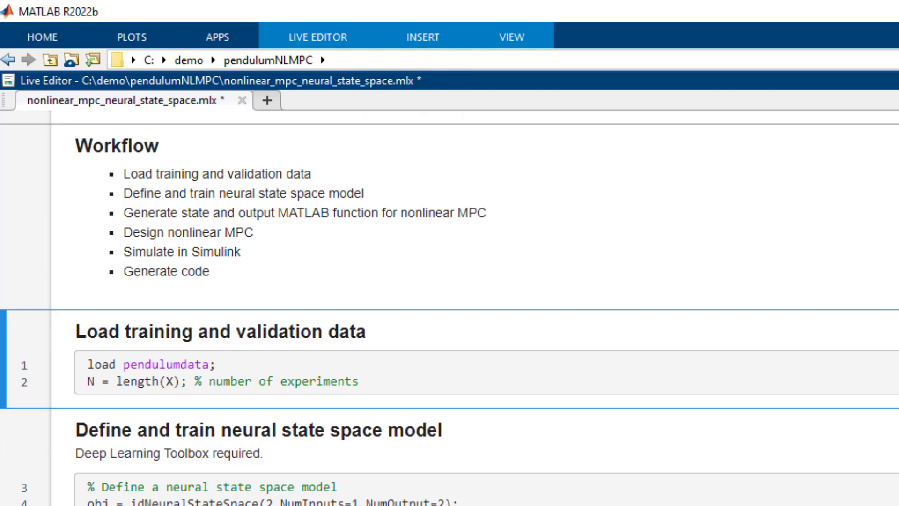
Step: Scroll to the code that defines and trains the neural state space model with nlssest
click(78, 332)
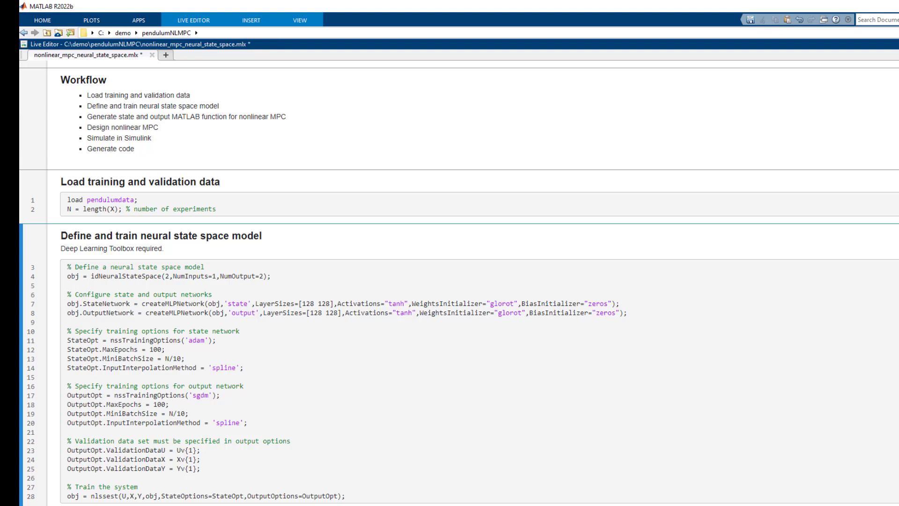
Step: View pendulumStateFcn.m and pendulumStateFcnJacobian.m computing Jacobians A and B
scroll(down, 3)
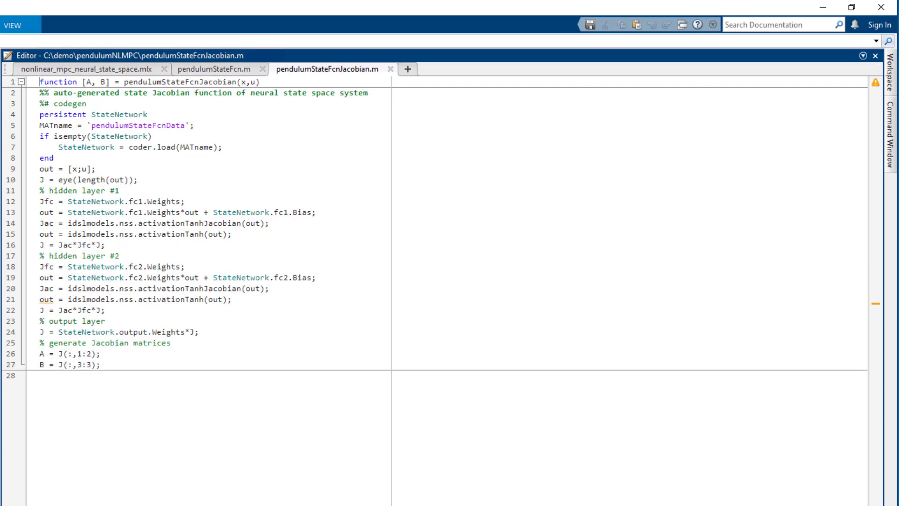
Step: View the generated pendulumOutputFcn.m file beside the state function files
click(448, 68)
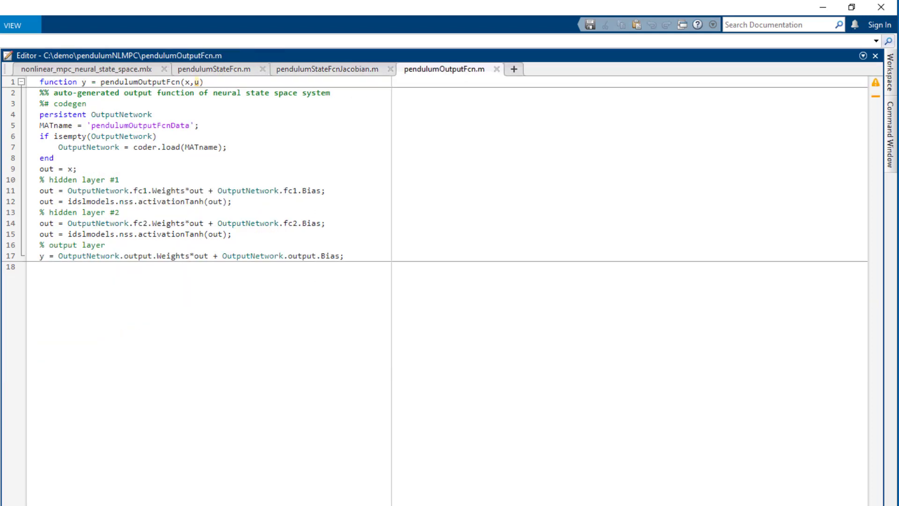
click(573, 68)
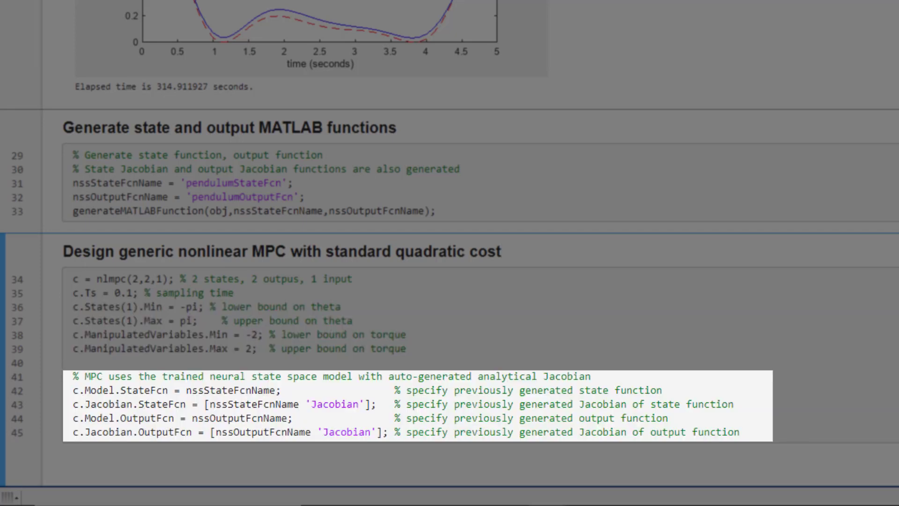
Step: Return to nonlinear_mpc_neural_state_space.mlx at the Design nonlinear MPC section
click(501, 252)
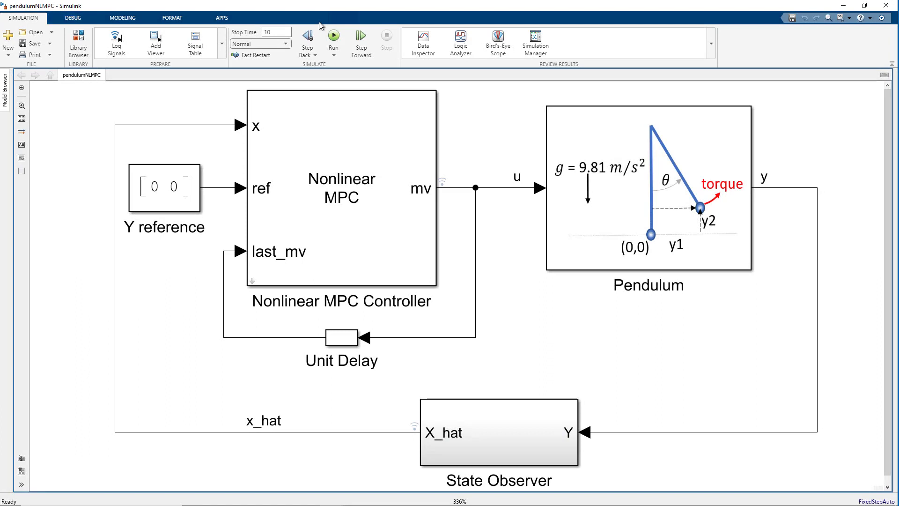
Step: Run the closed-loop pendulumNLMPC simulation with the nonlinear MPC controller from time zero
click(648, 189)
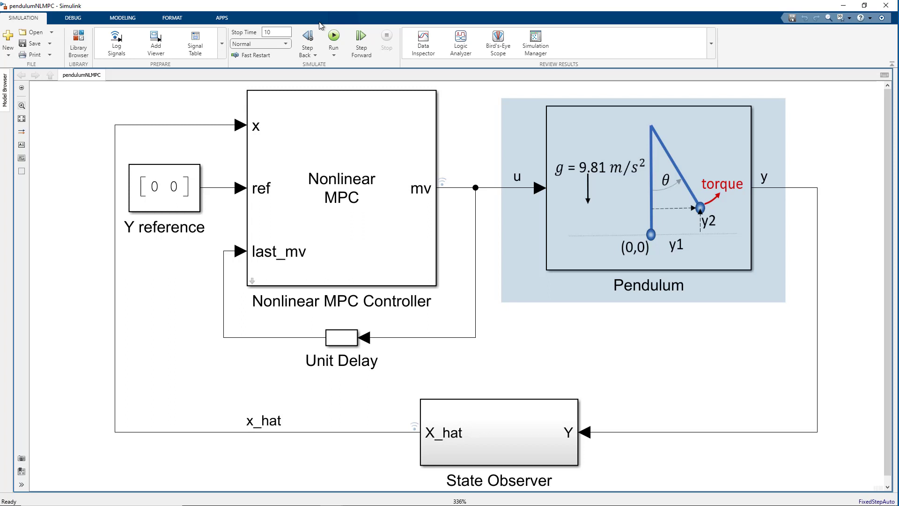
click(498, 432)
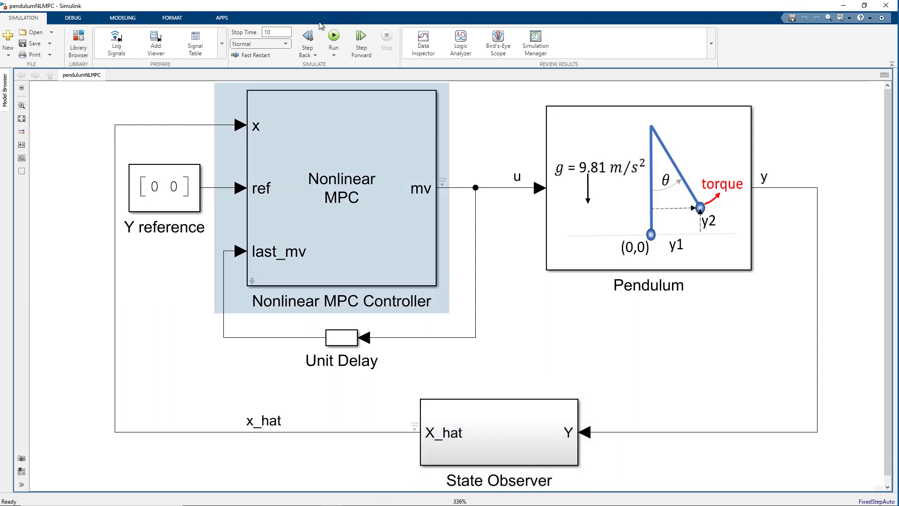
click(333, 39)
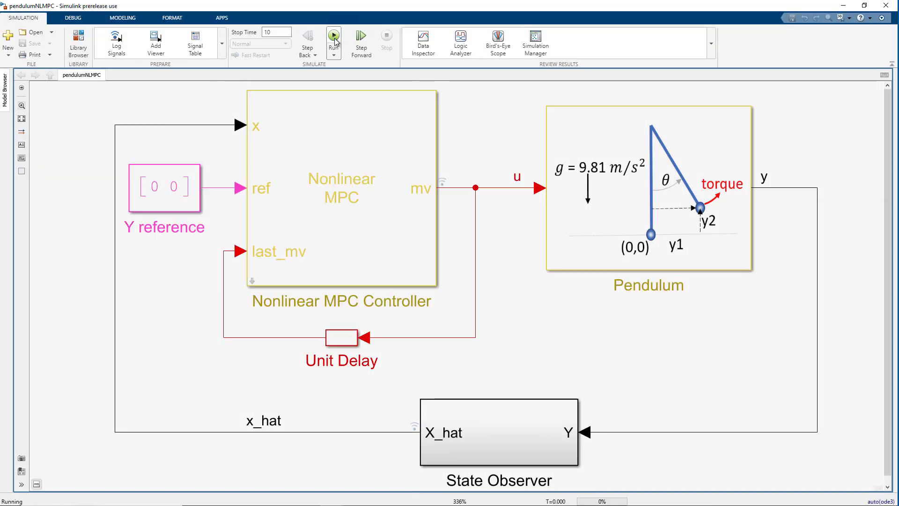
click(333, 40)
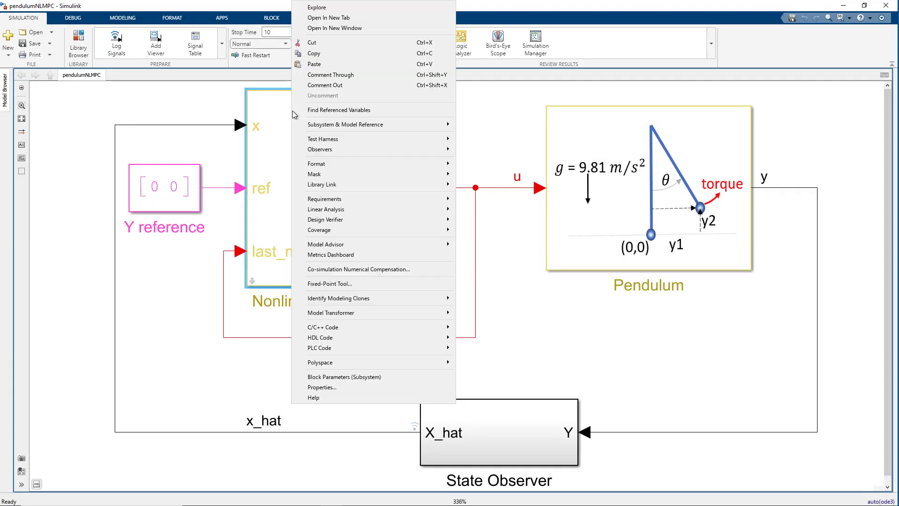
mouse_move(323, 327)
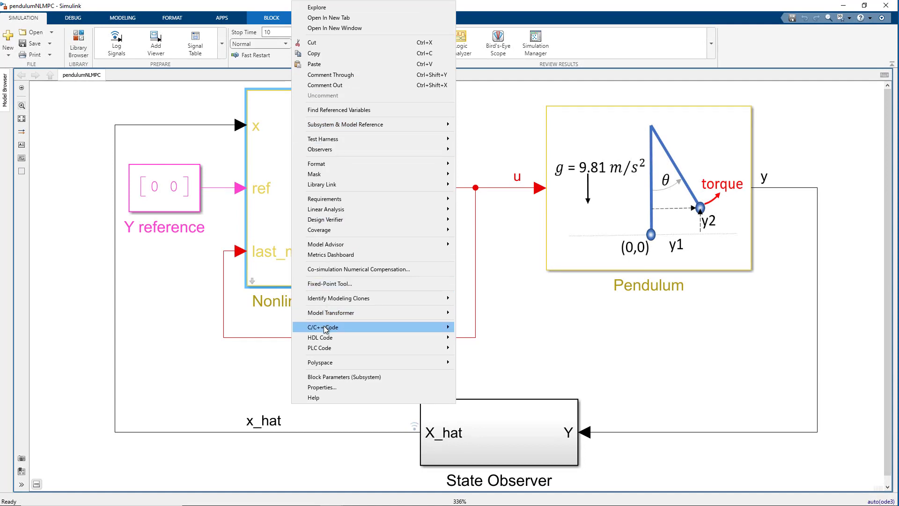
mouse_move(323, 326)
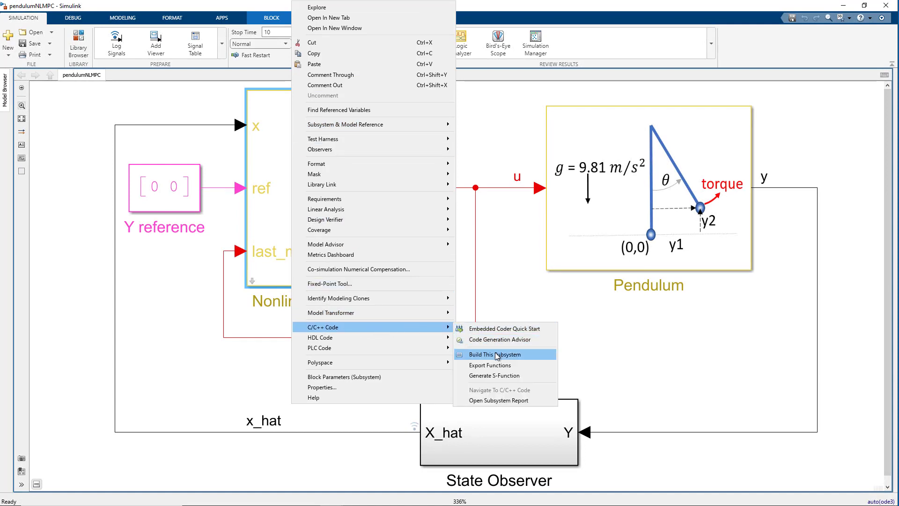
Step: Build C/C++ code for the Nonlinear MPC Controller subsystem
click(490, 354)
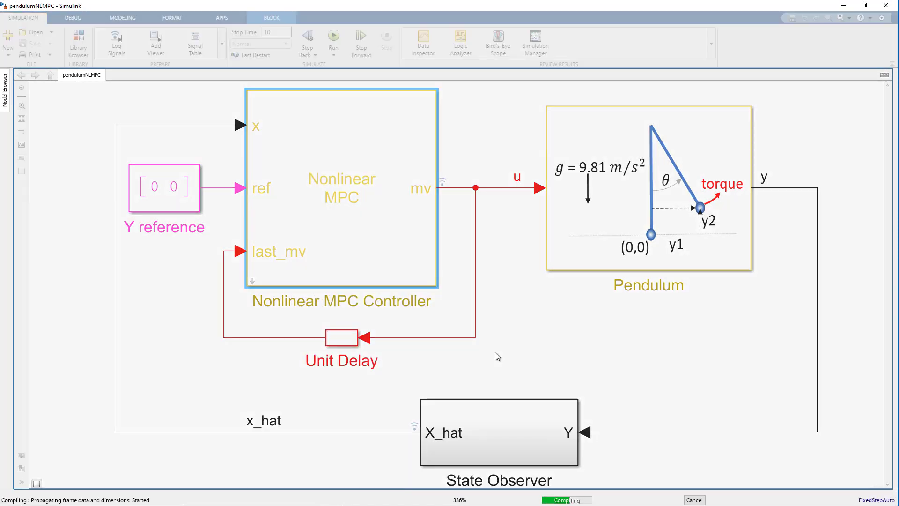